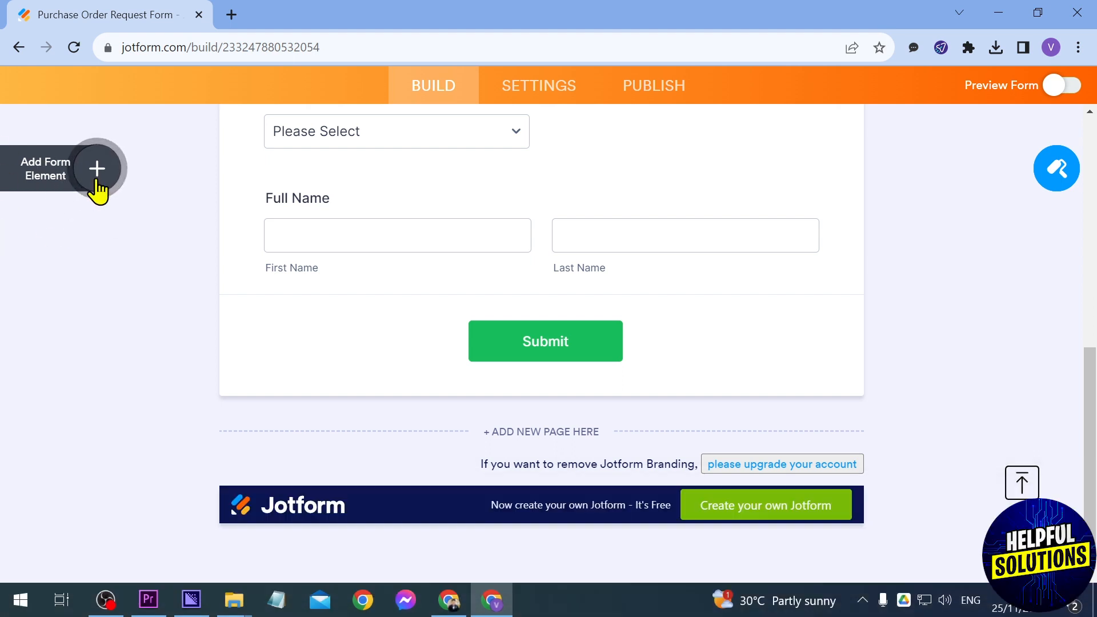
- Add a Multiple Choice element with four placeholder options beneath the Full Name field
left_click(96, 168)
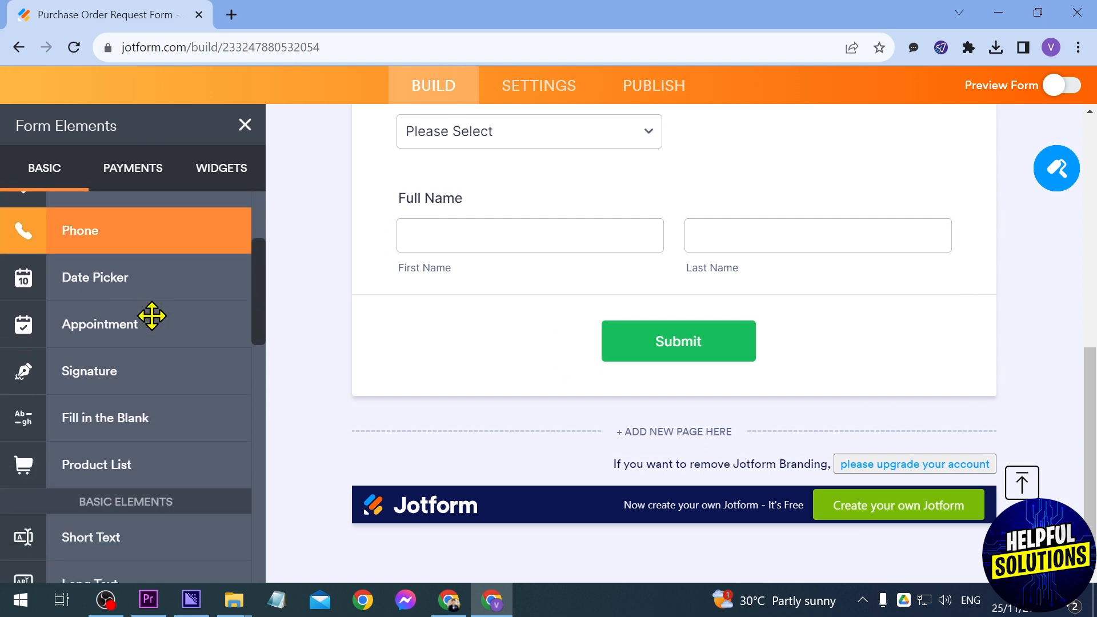
scroll("down", 3)
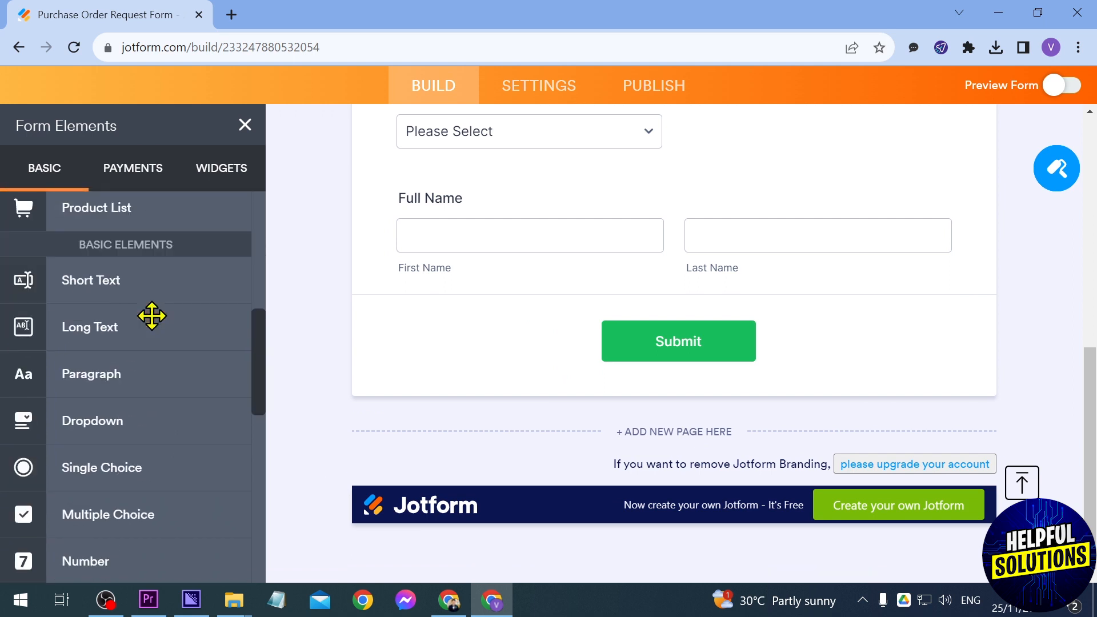
scroll("down", 3)
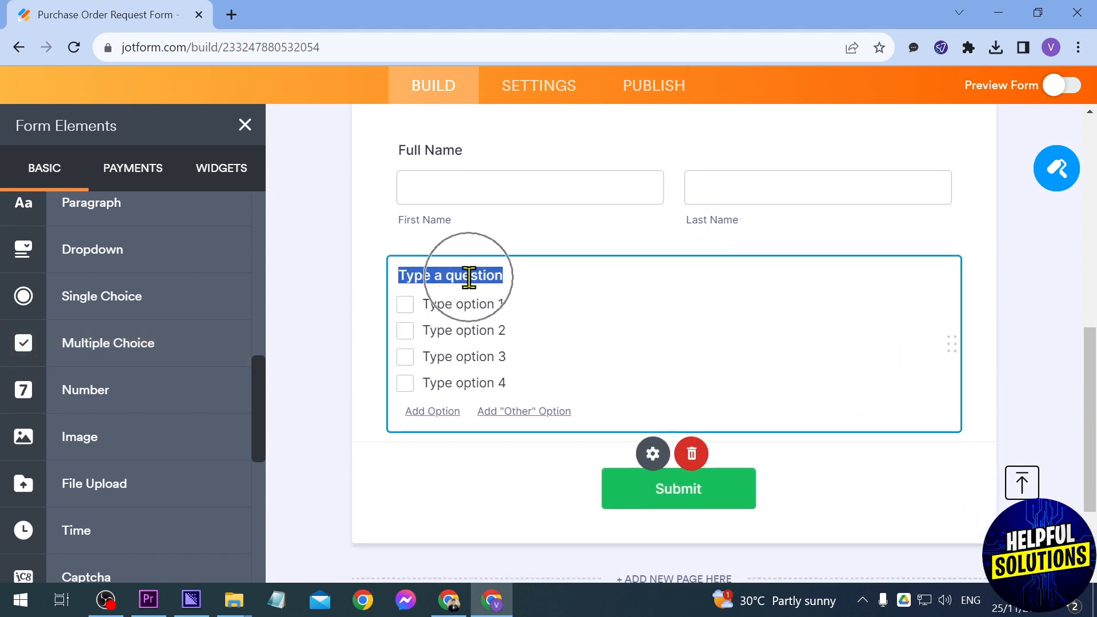
- Set the checkbox question text to 'PC Parts'
type("F")
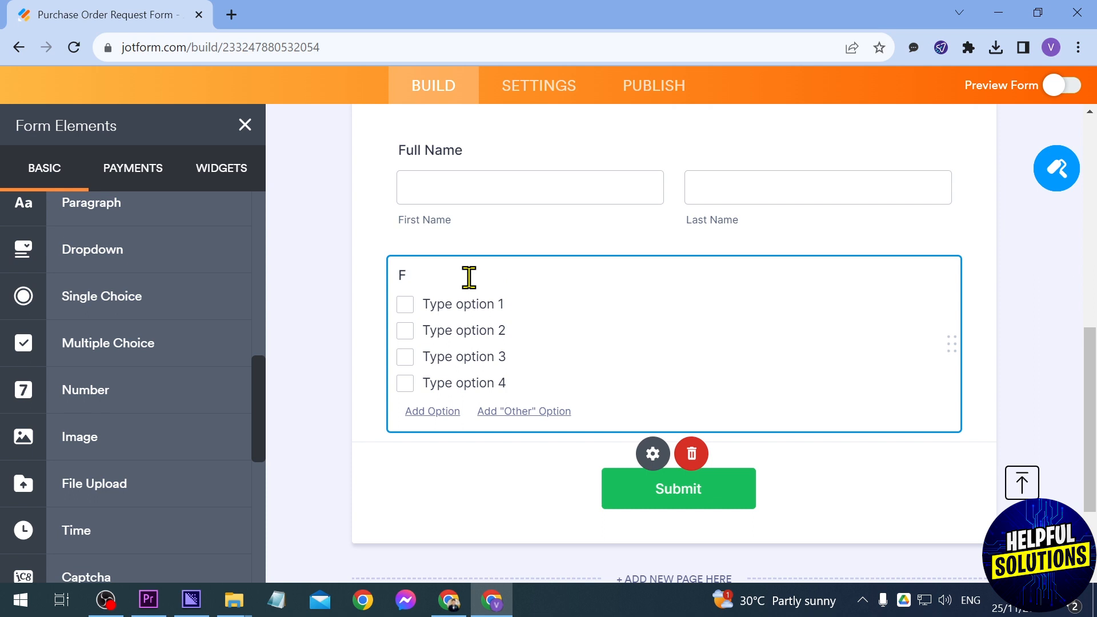
type("P")
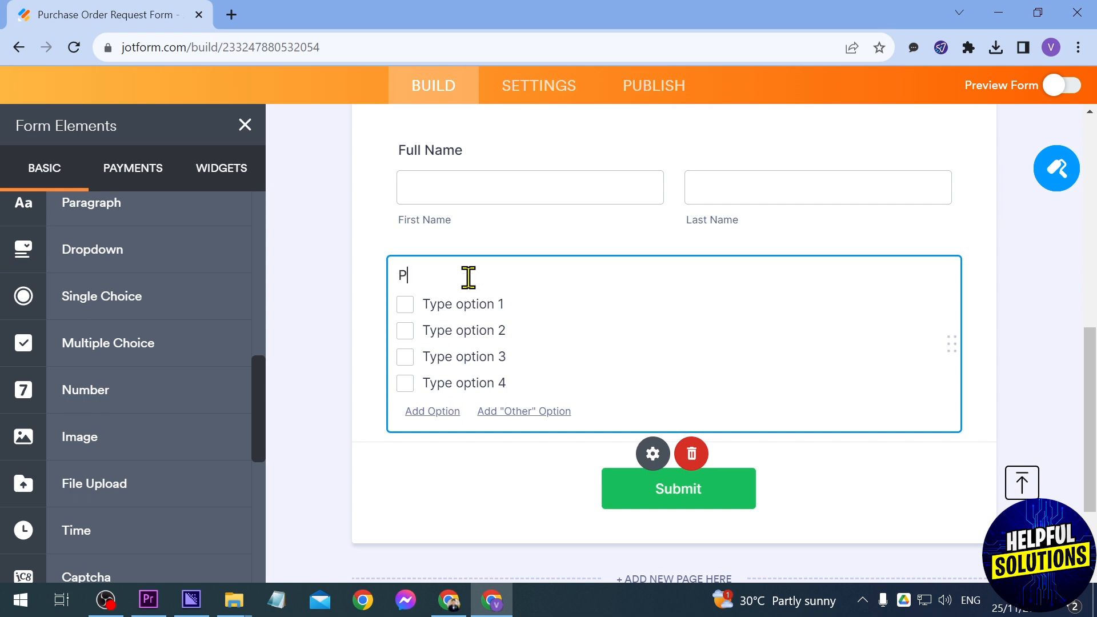
type("C Parts")
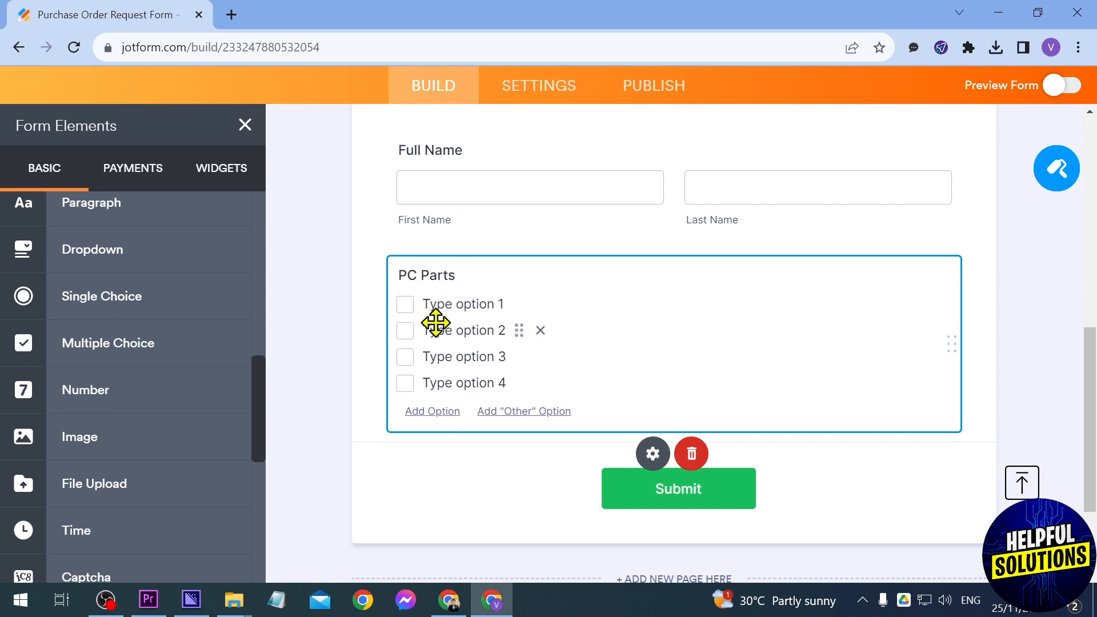
- Rename the options to Motherboard, SSD and Monitor, and delete the fourth option
double_click(461, 304)
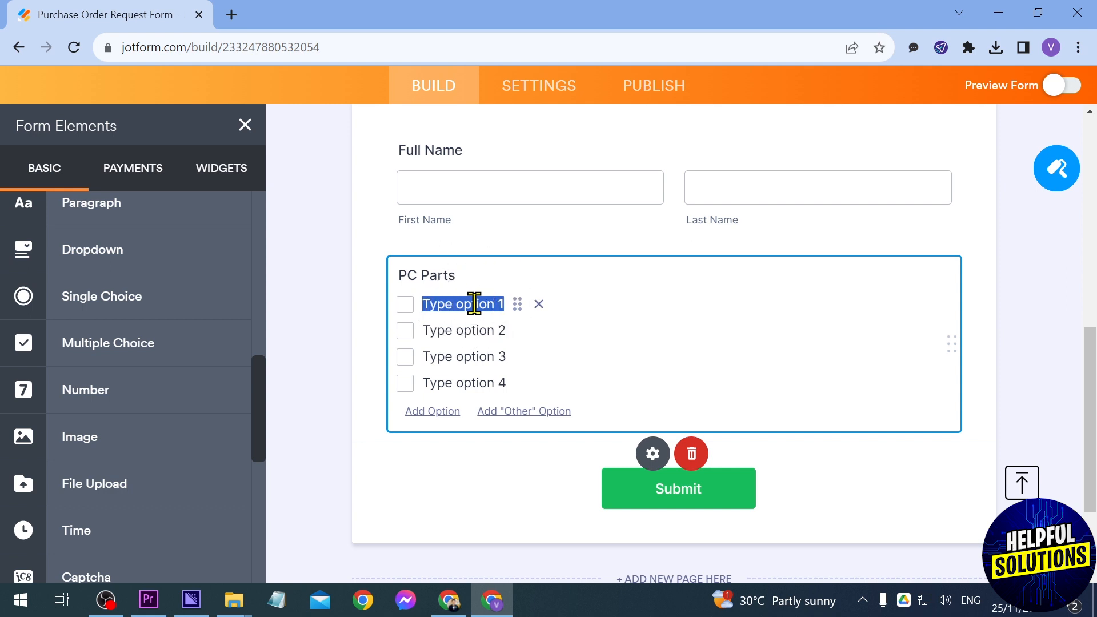
type("Motherboard")
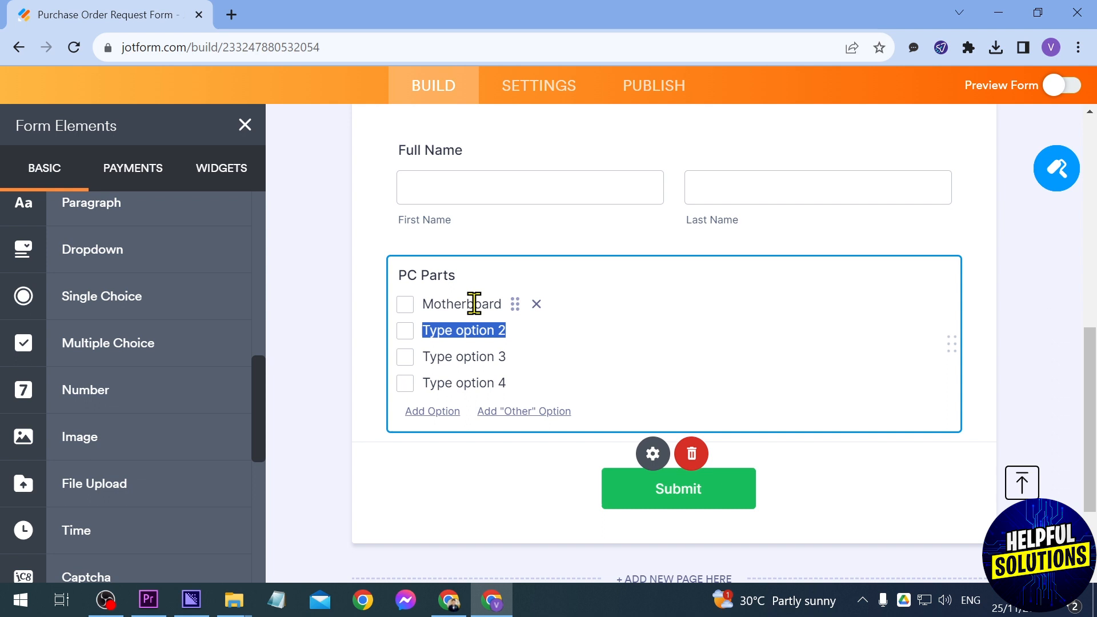
type("SSD")
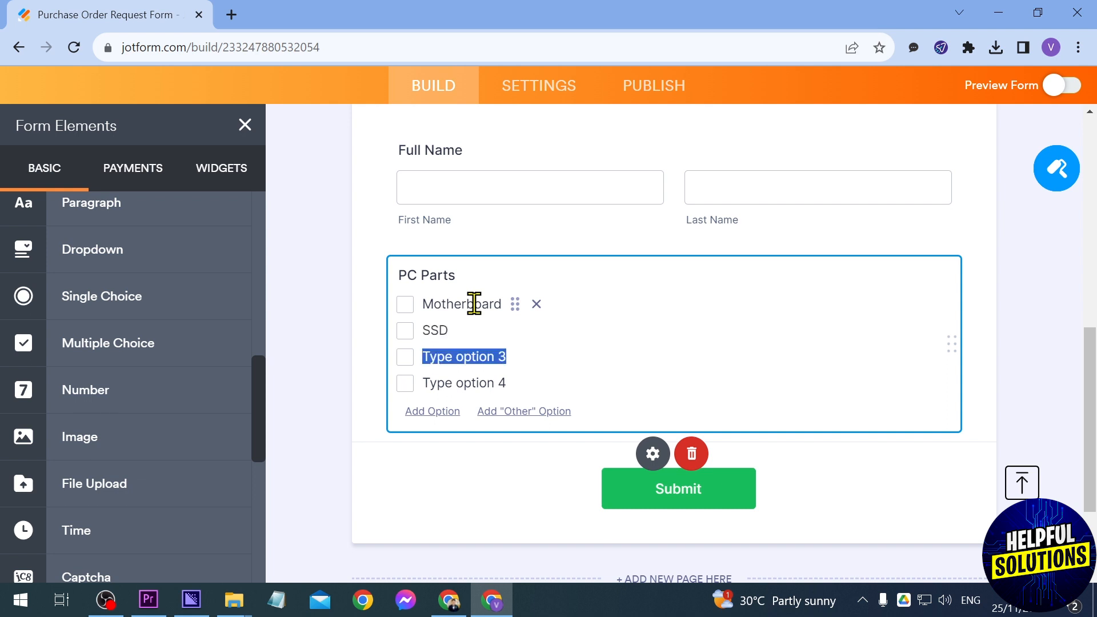
type("Monitor")
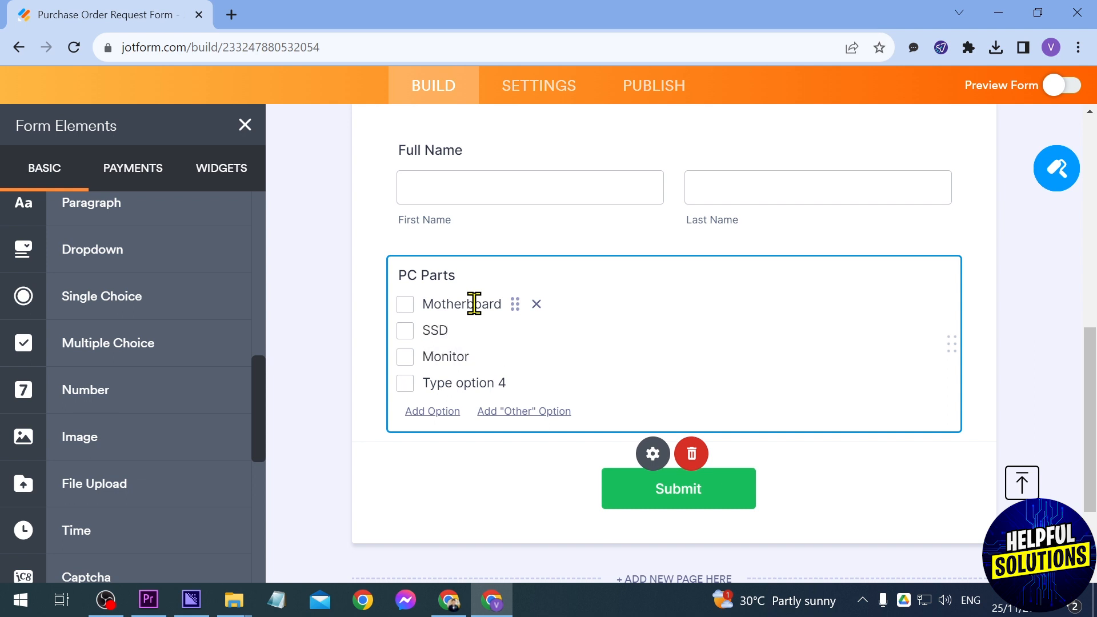
left_click(536, 303)
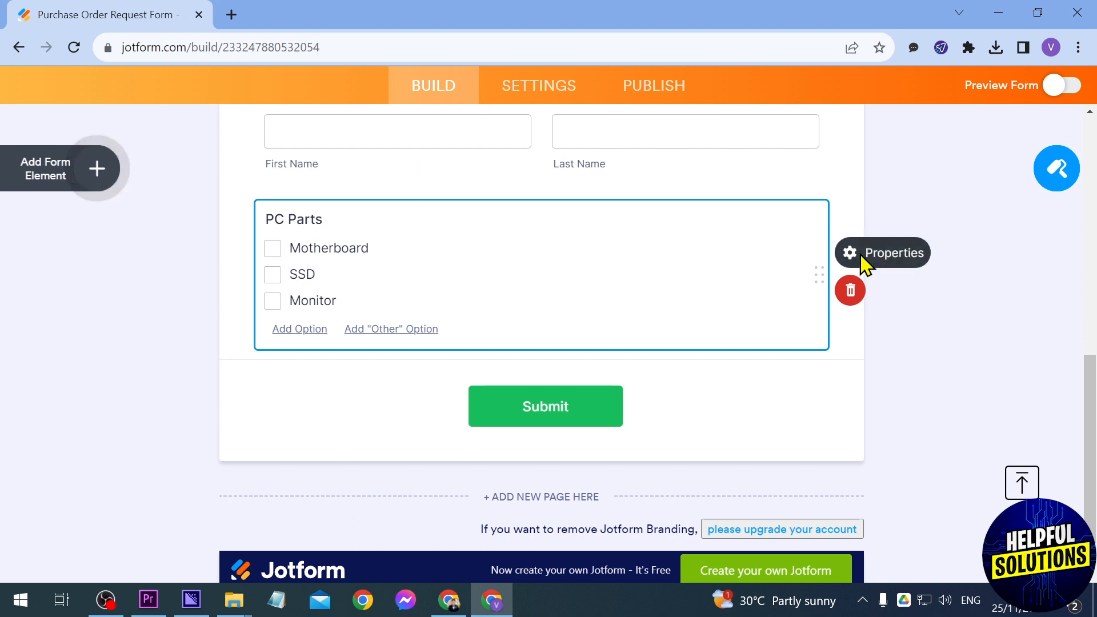
- Enable calculation values for PC Parts: Motherboard 200, SSD 50, Monitor 150
left_click(882, 253)
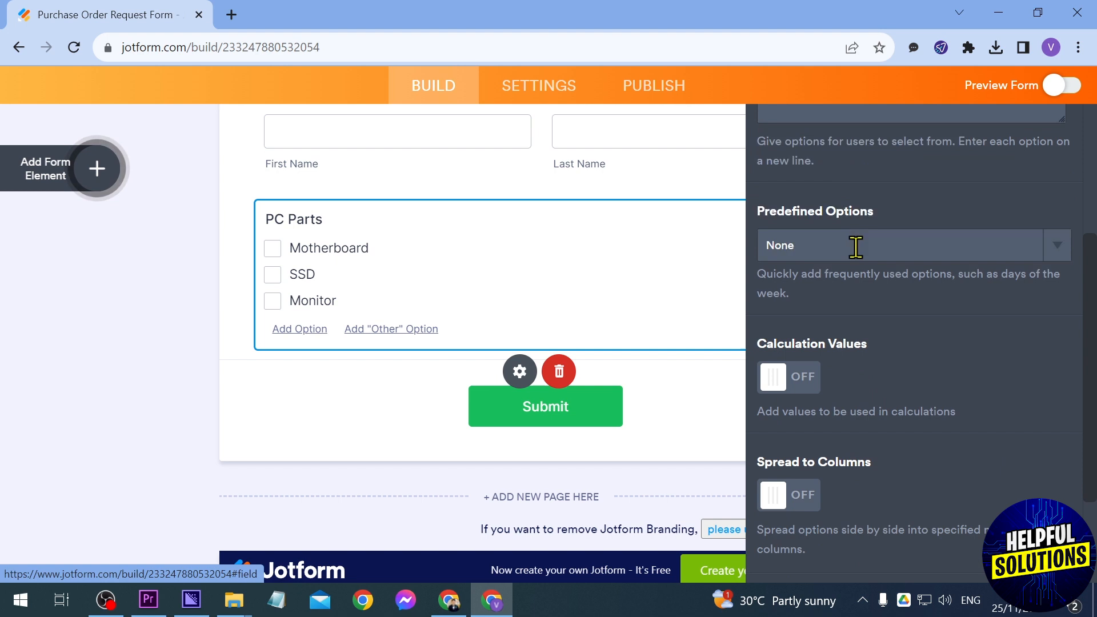
left_click(788, 377)
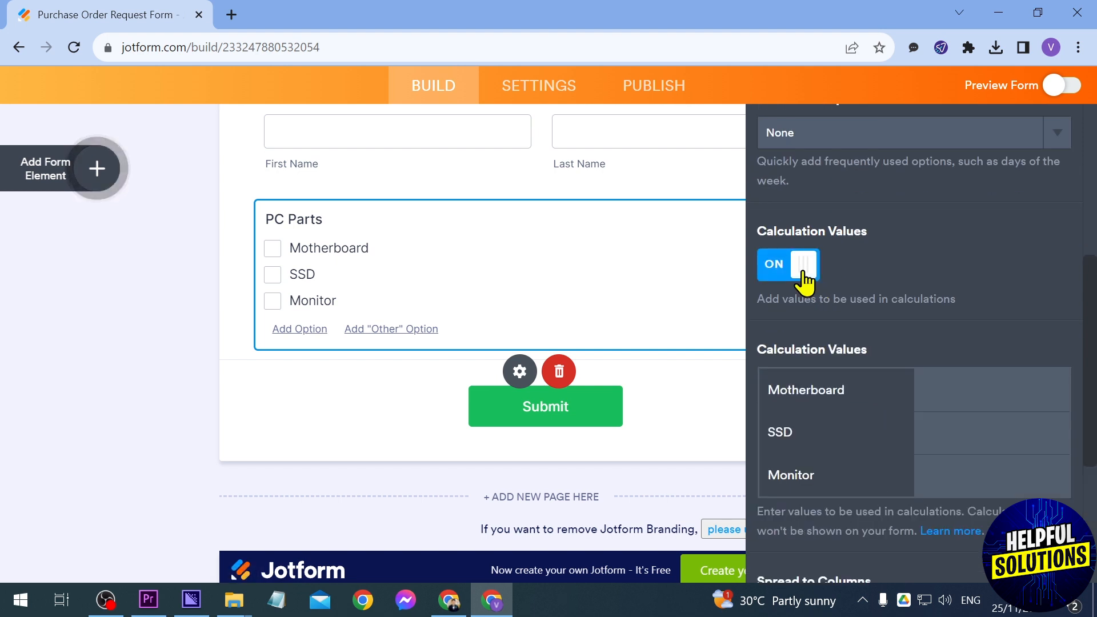
left_click(991, 303)
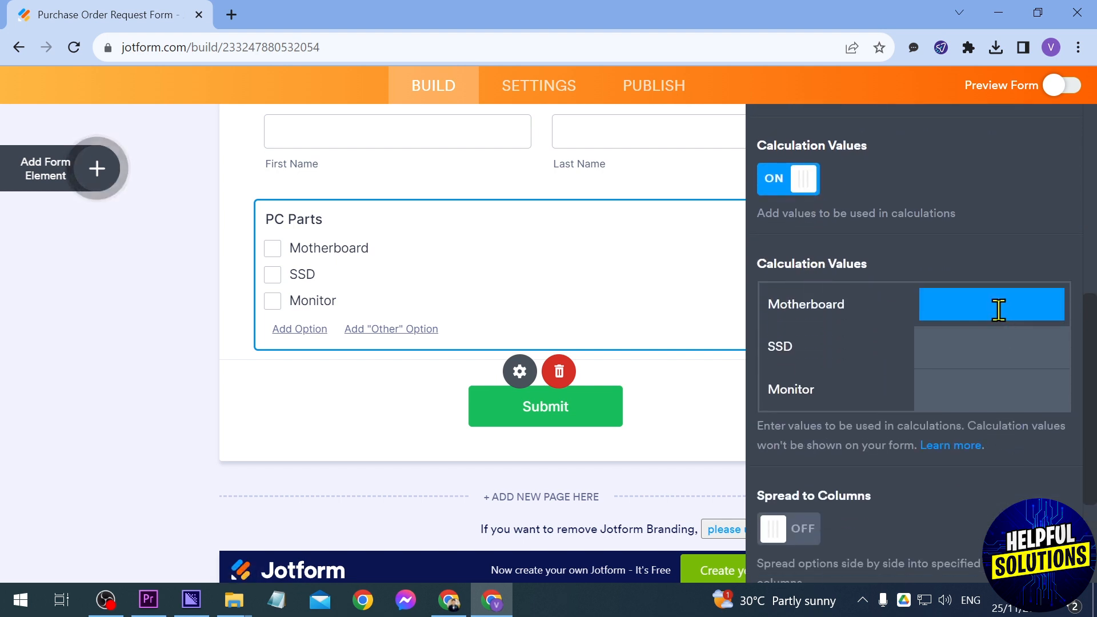
type("200")
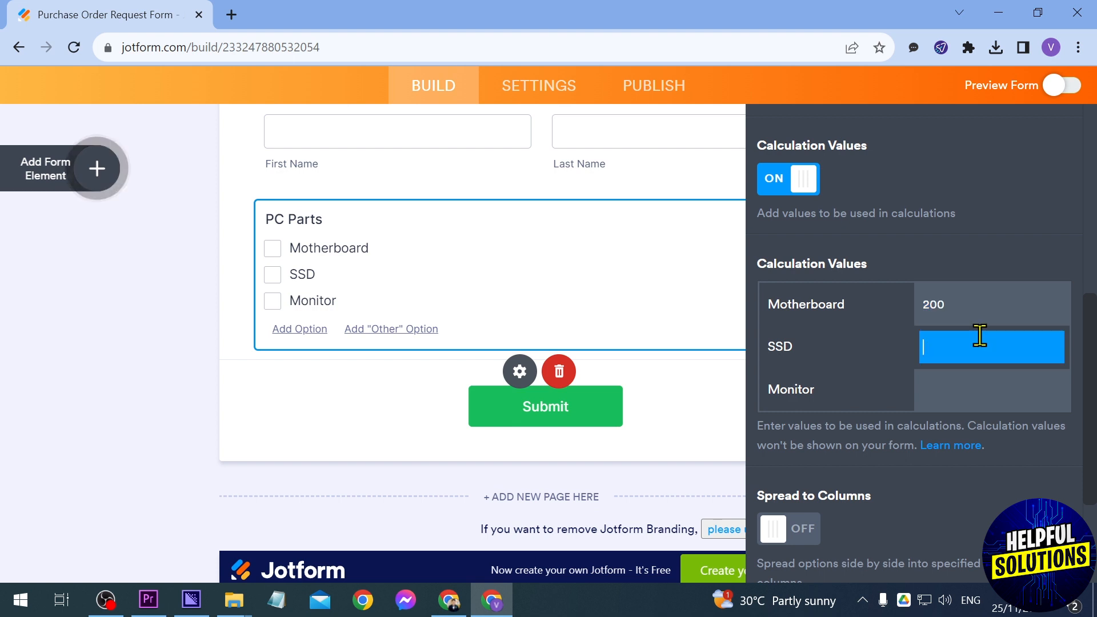
type("50")
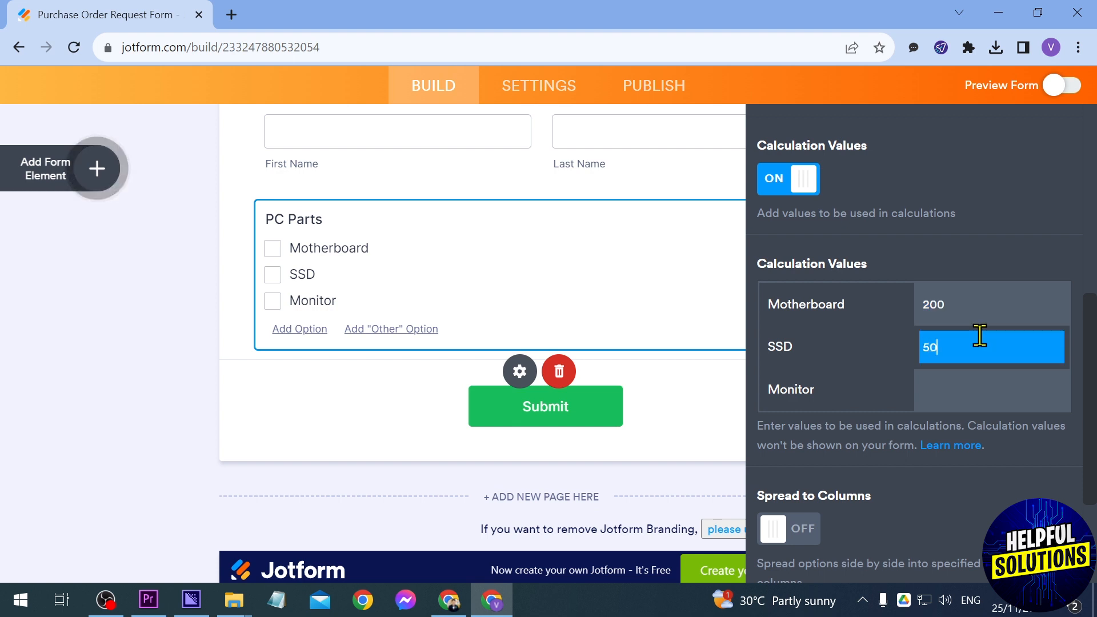
type("150")
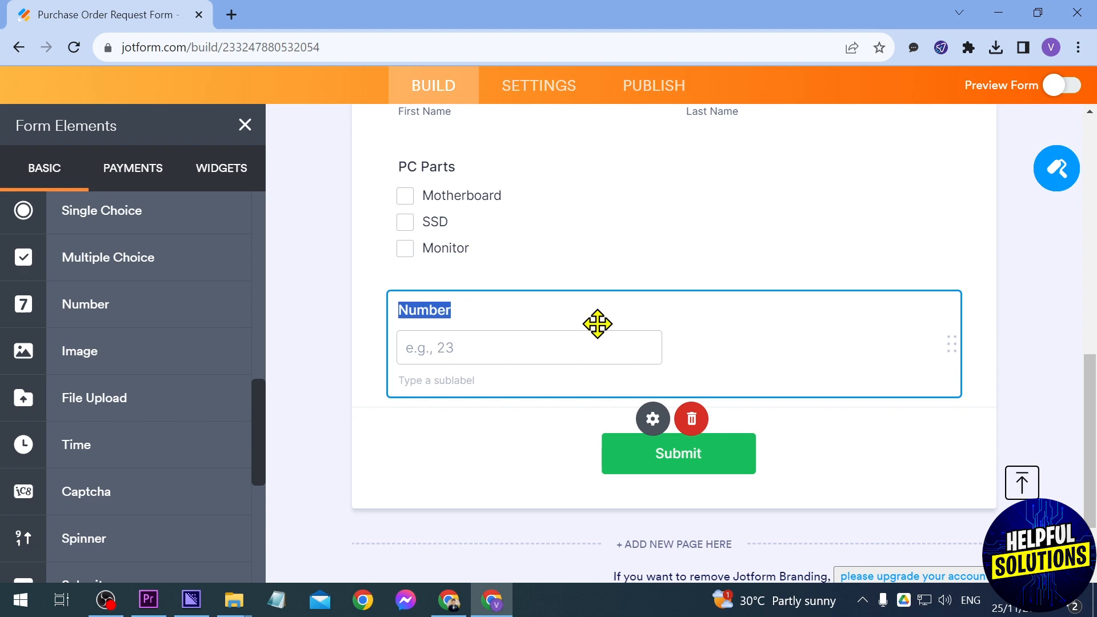
- Relabel the Form Calculation widget field as TOTAL
left_click(221, 168)
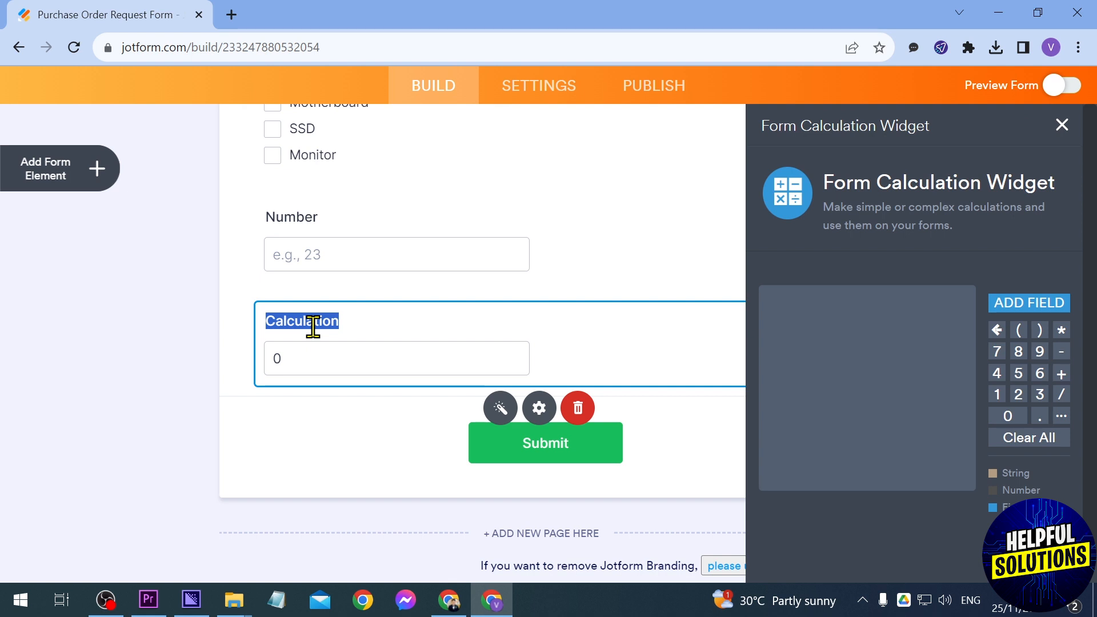
type("TOTAL")
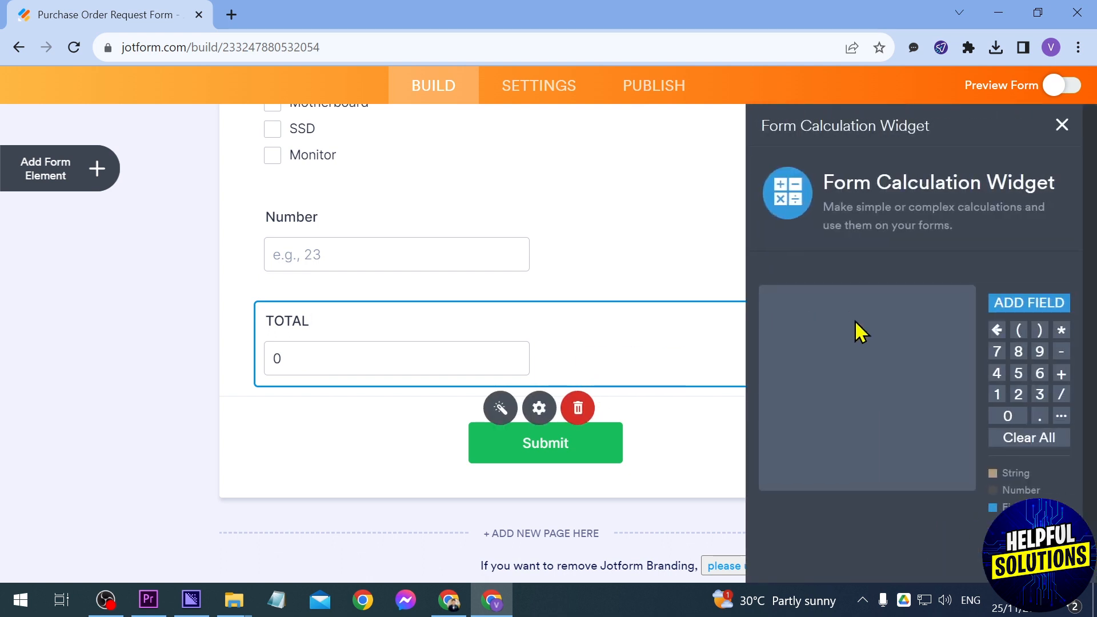
- Insert the PC Parts field into the TOTAL formula and begin adding another field
left_click(1029, 302)
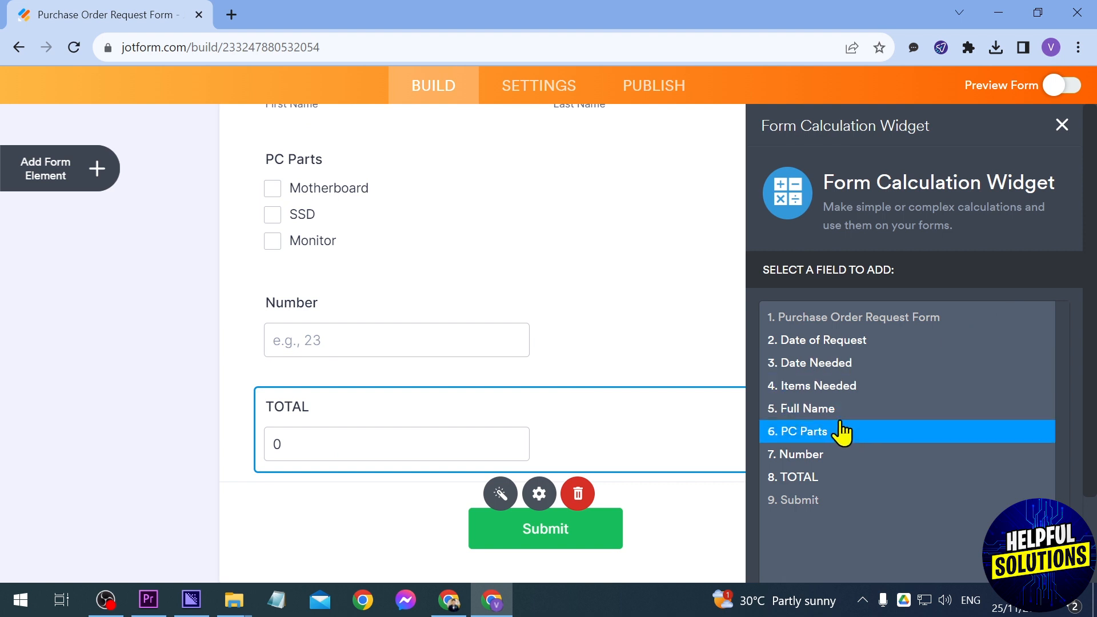
left_click(804, 430)
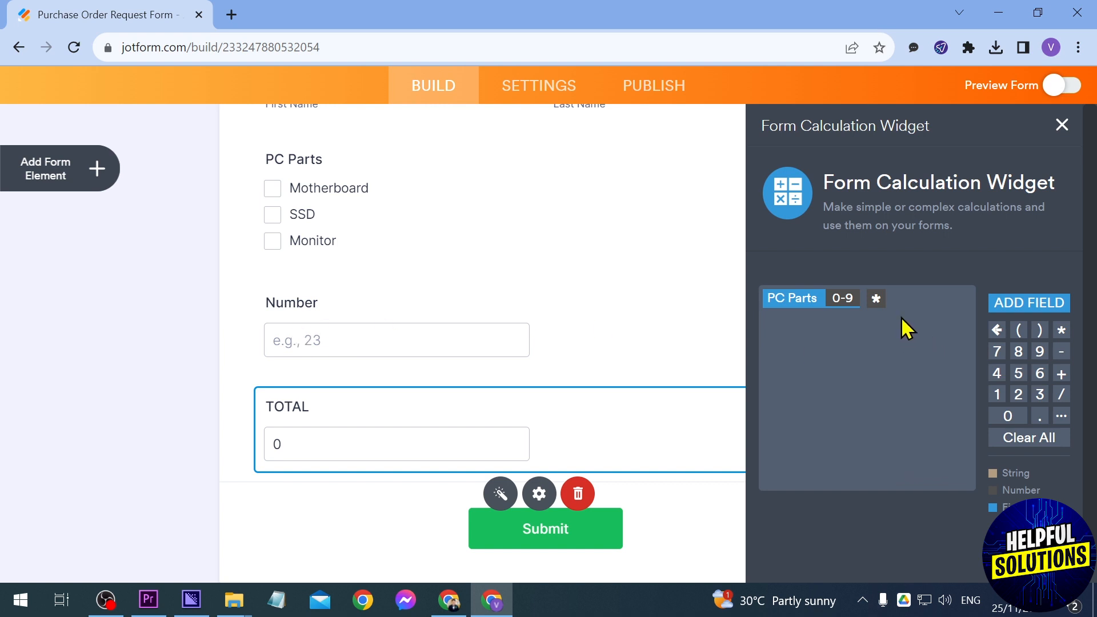
left_click(1027, 302)
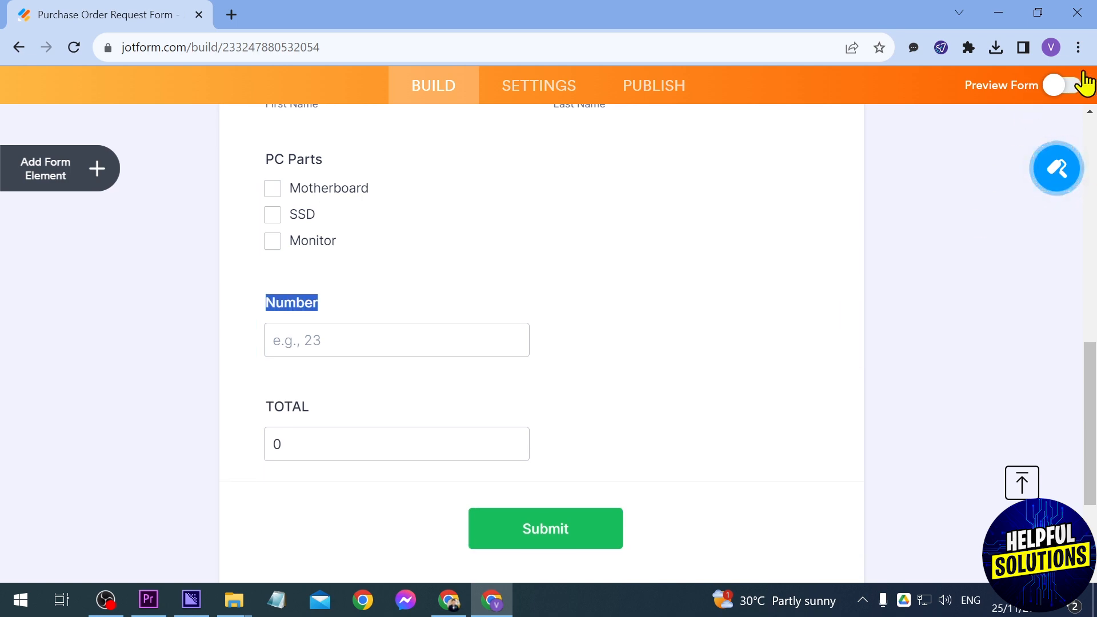
- Preview the form, tick Motherboard and enter quantity 2
left_click(1066, 85)
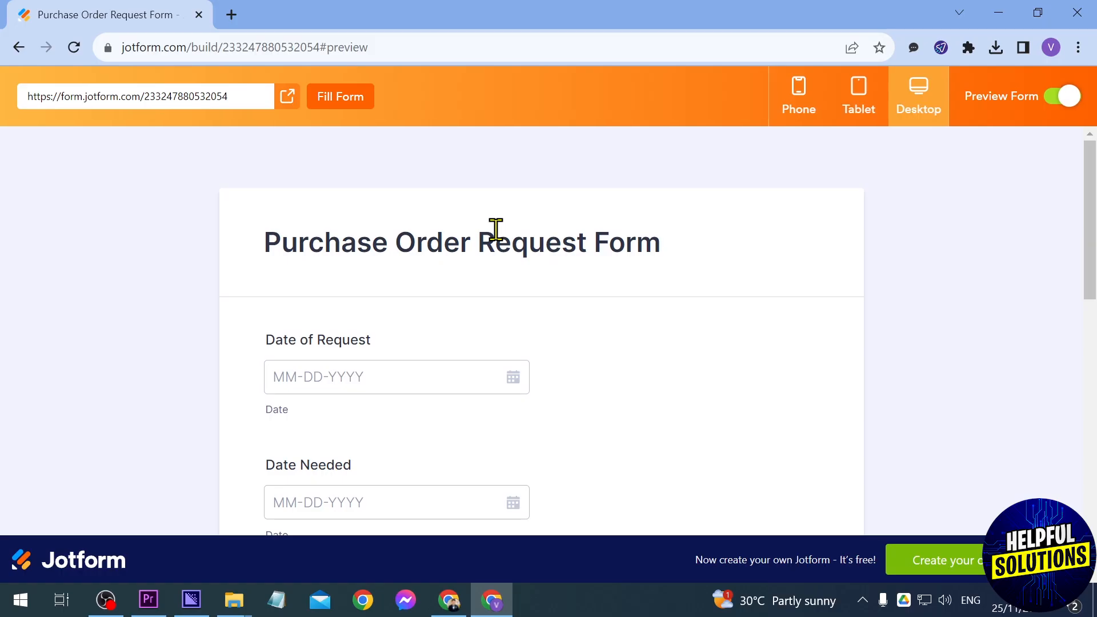
scroll("down", 3)
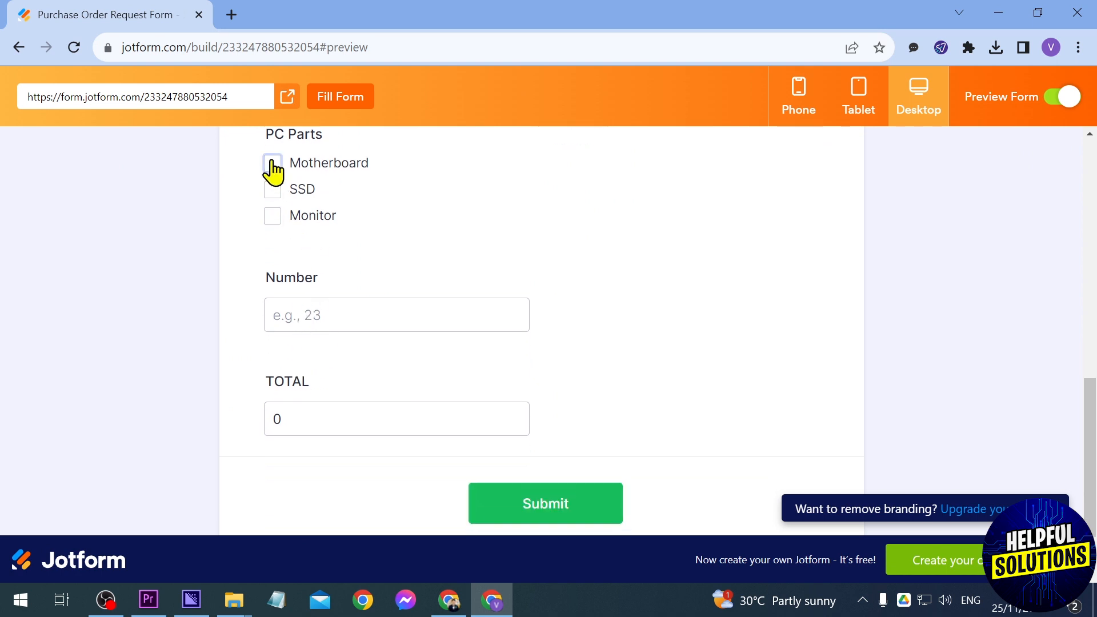
left_click(272, 163)
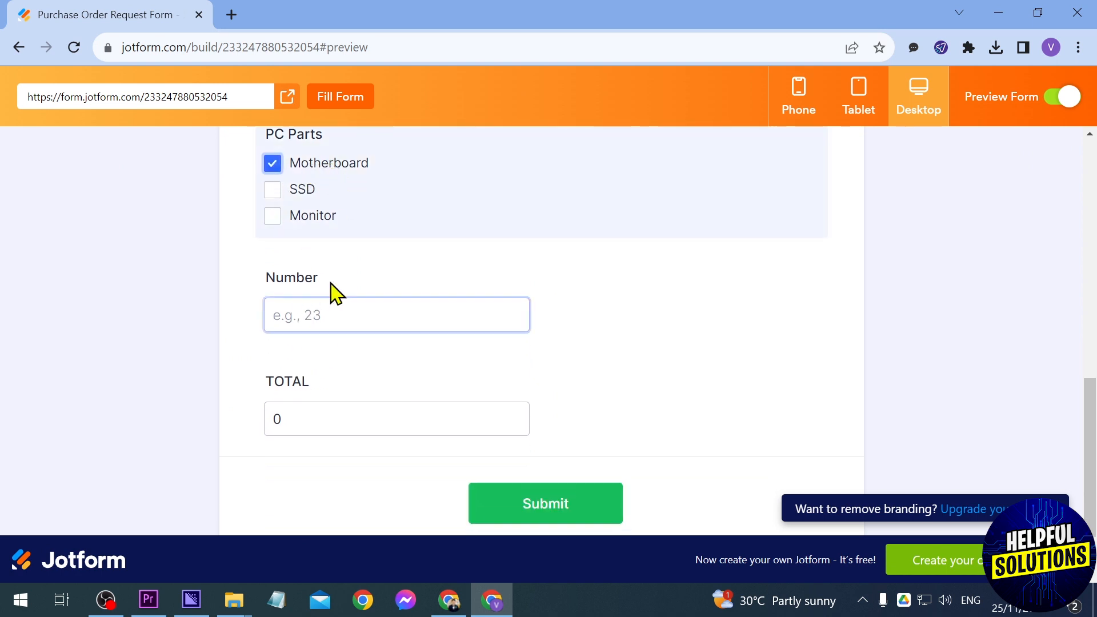
type("2")
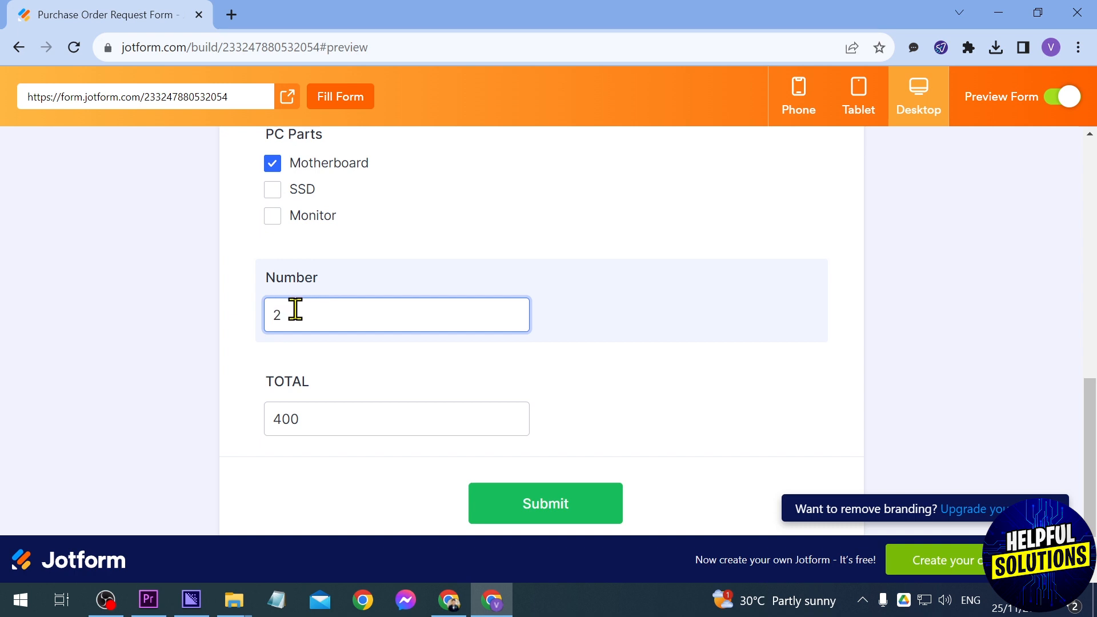
- Toggle SSD and Monitor to watch TOTAL update, ending at 300 for Monitor only
triple_click(396, 418)
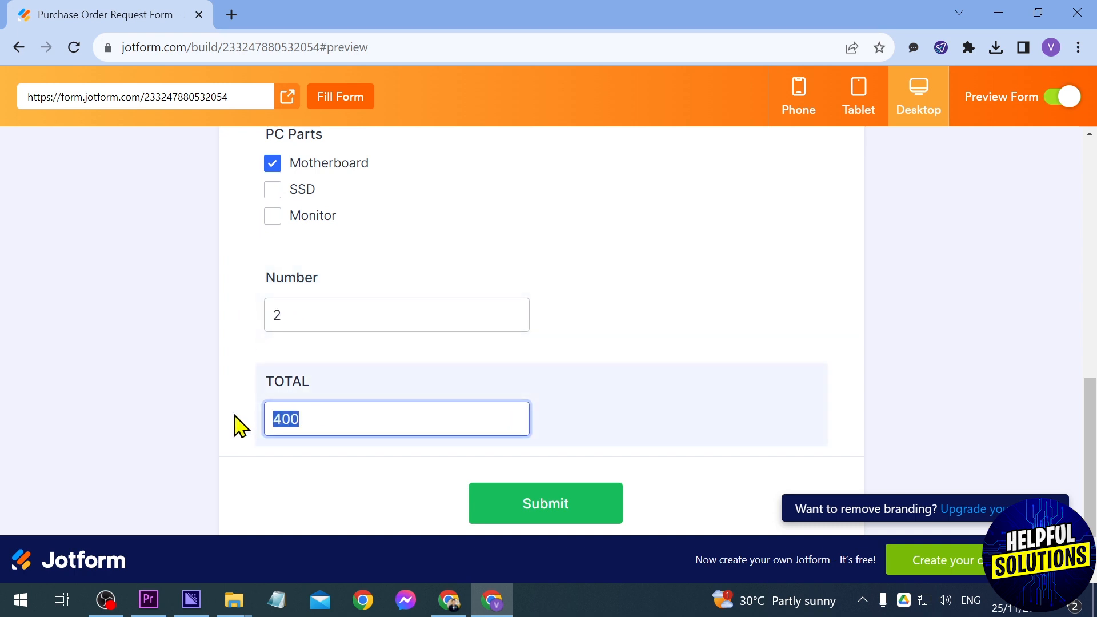
mouse_move(272, 189)
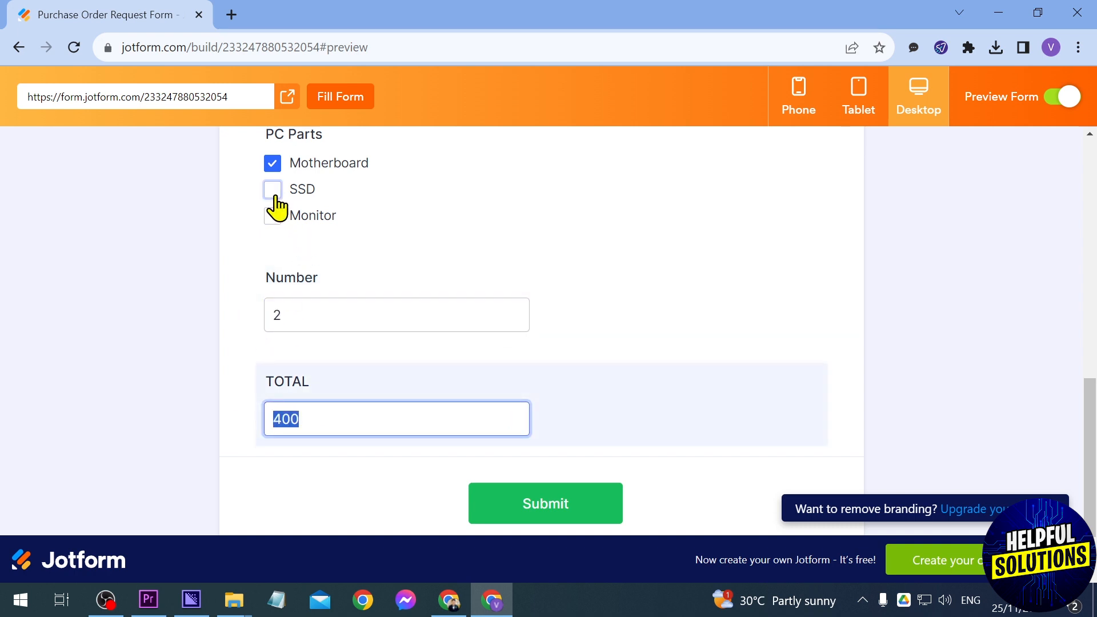
left_click(272, 190)
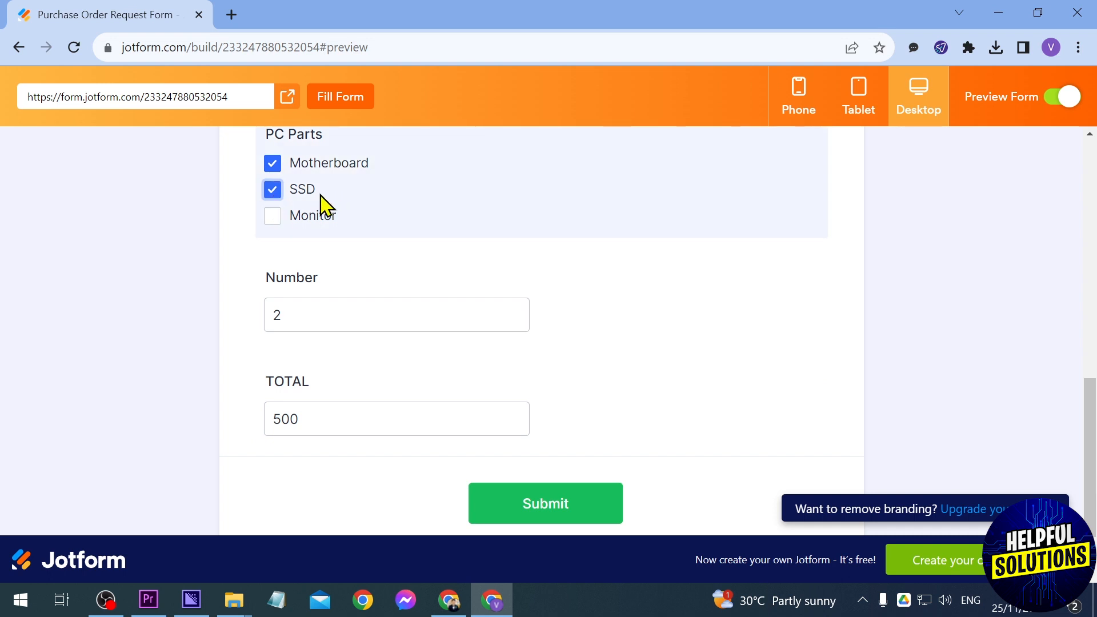
mouse_move(220, 413)
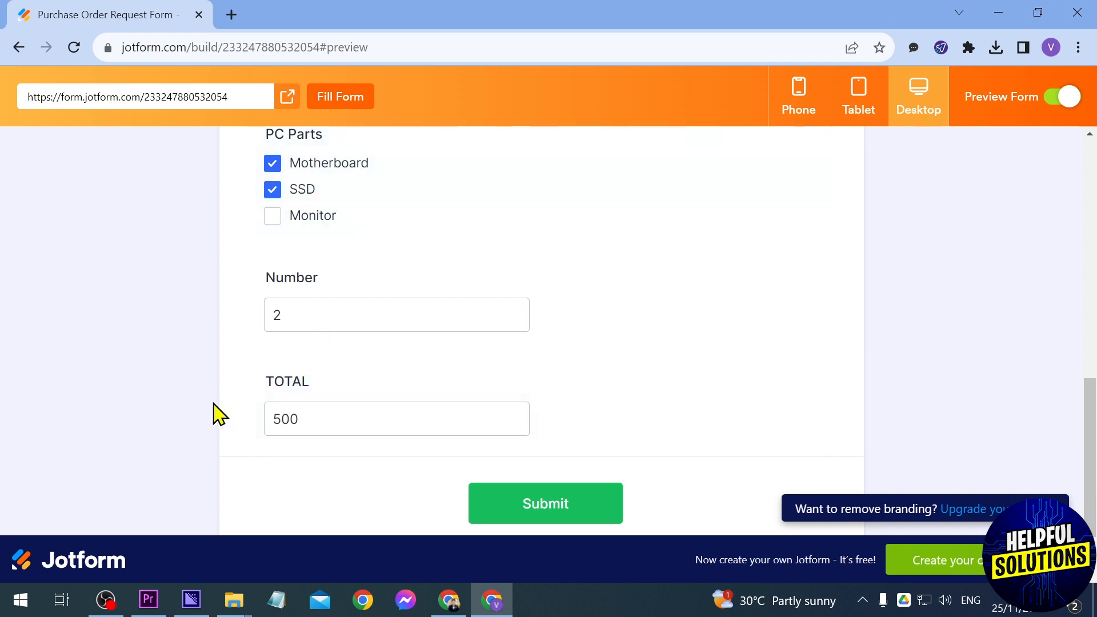
left_click(272, 216)
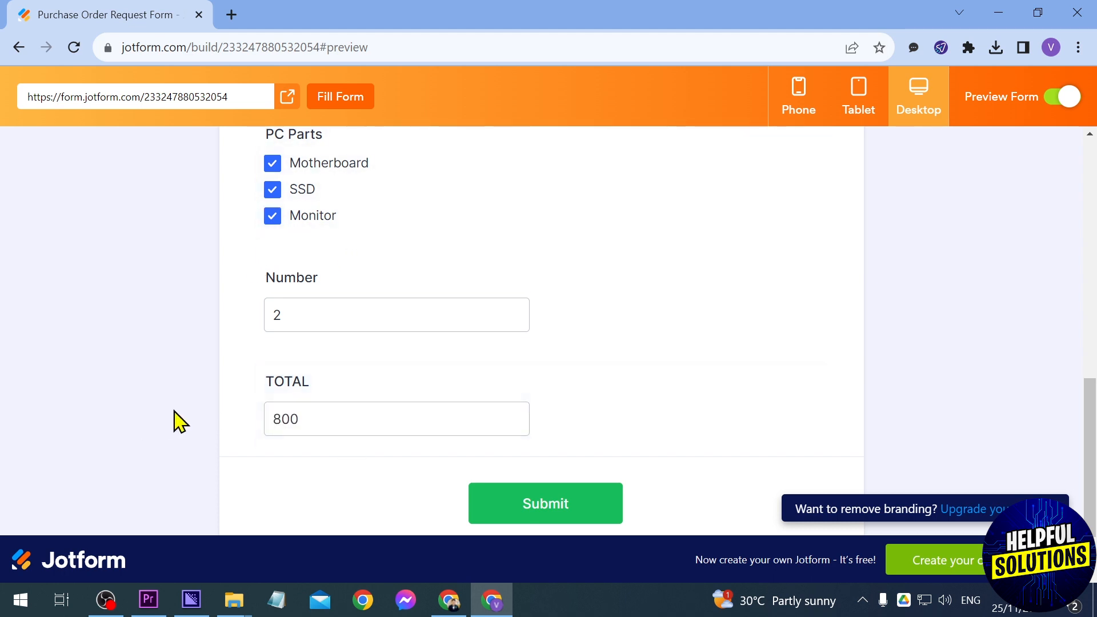
left_click(272, 215)
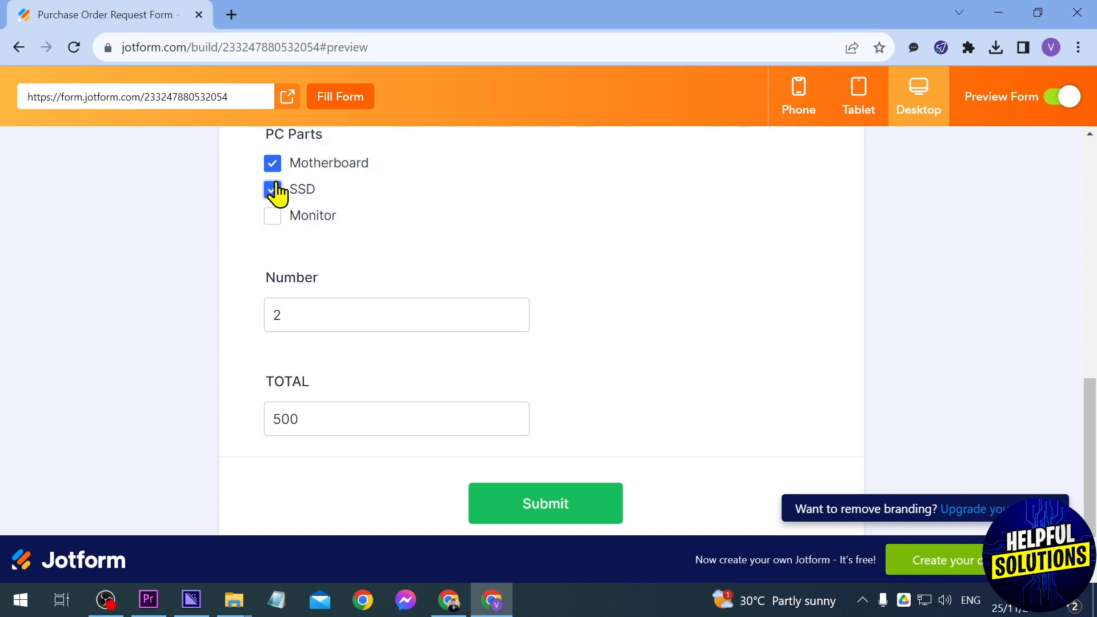
left_click(272, 215)
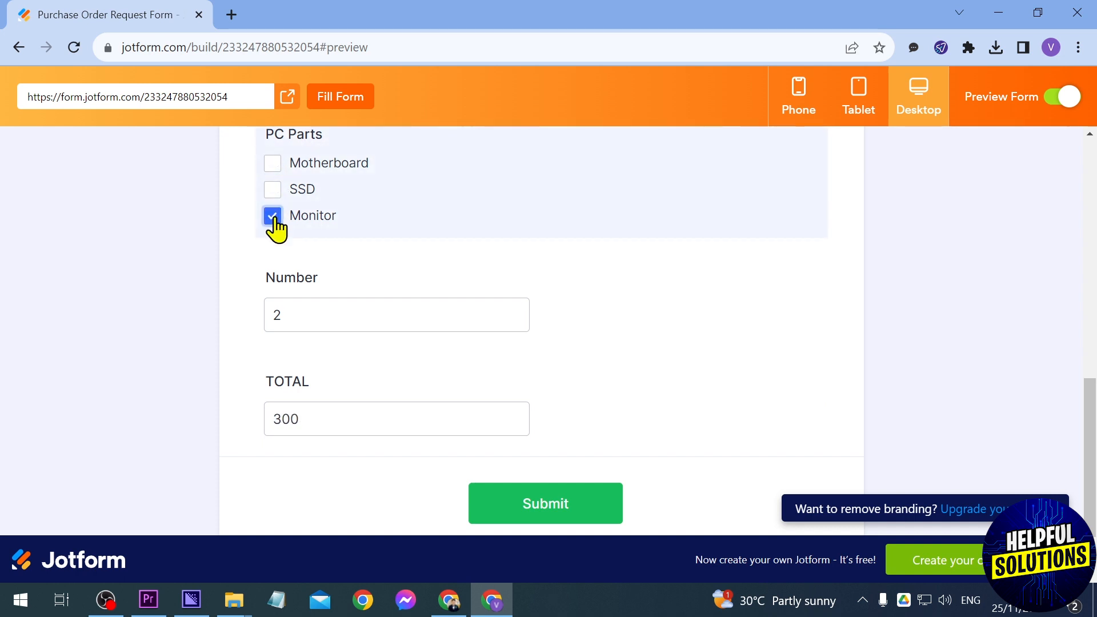
left_click(396, 315)
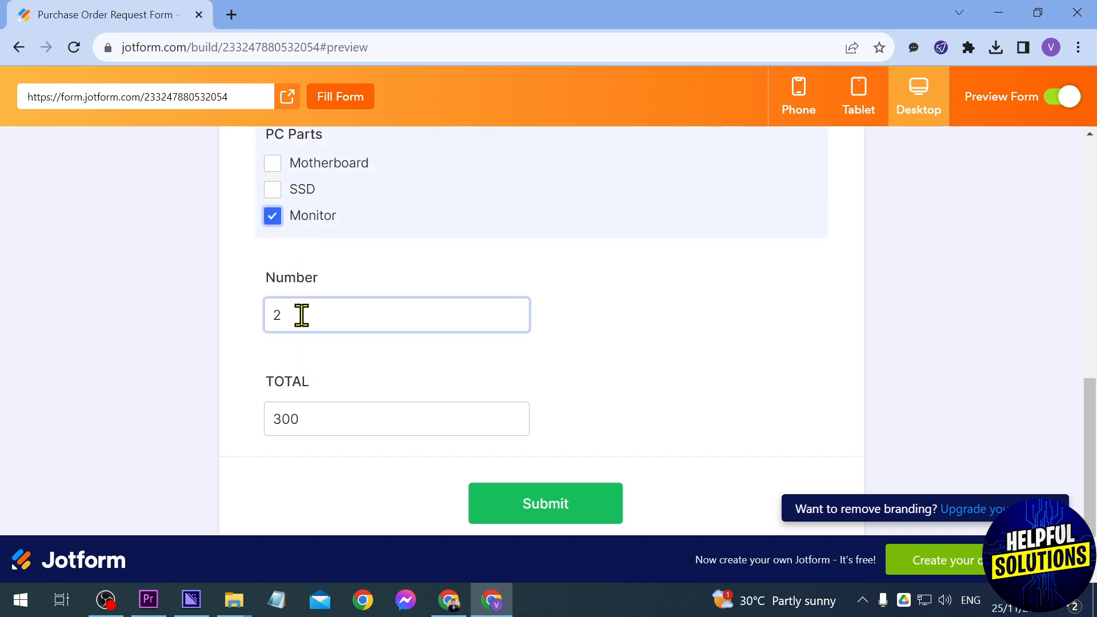